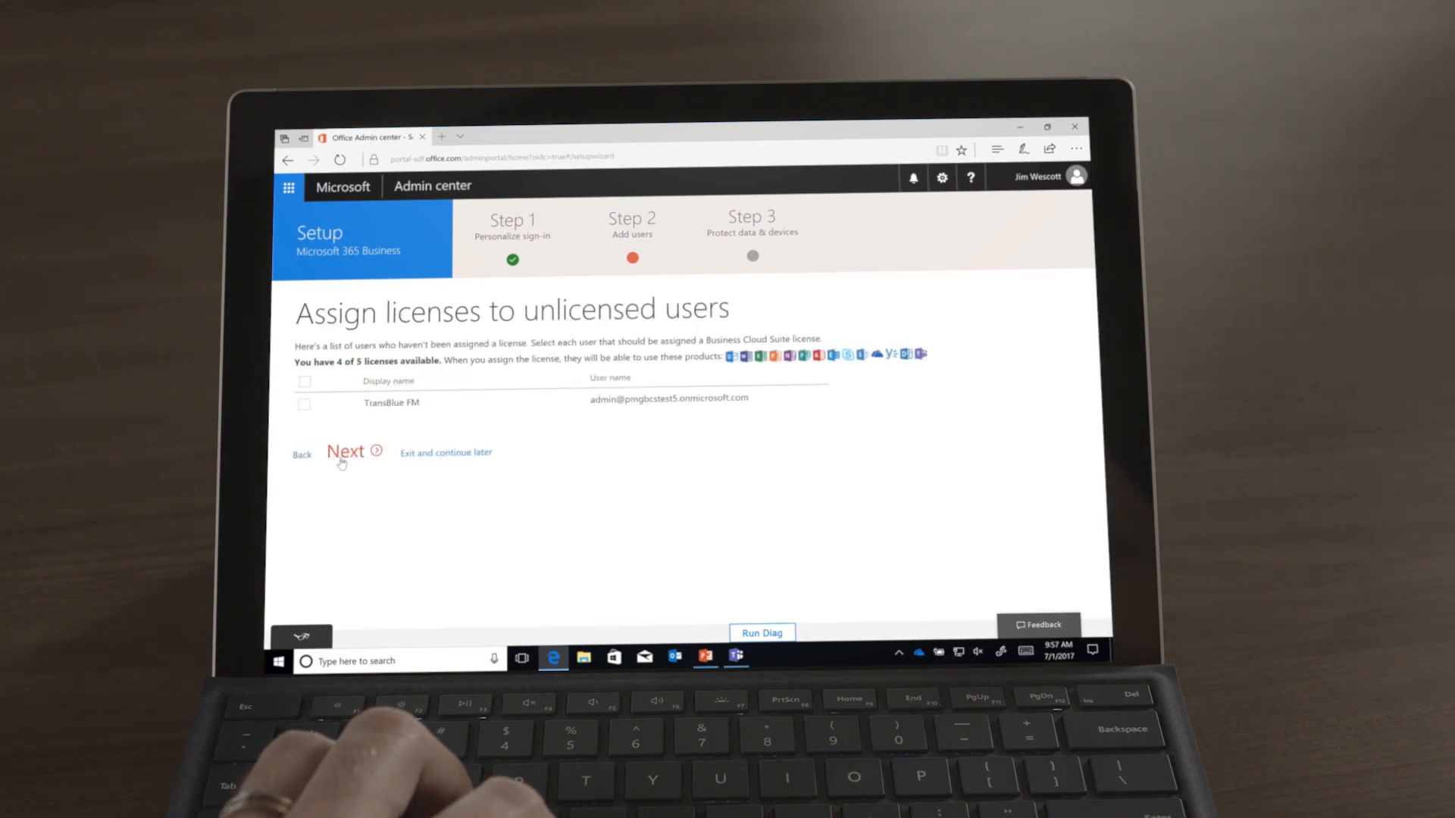
- Continue past license assignment and keep 'Don't migrate email messages' selected
click(346, 451)
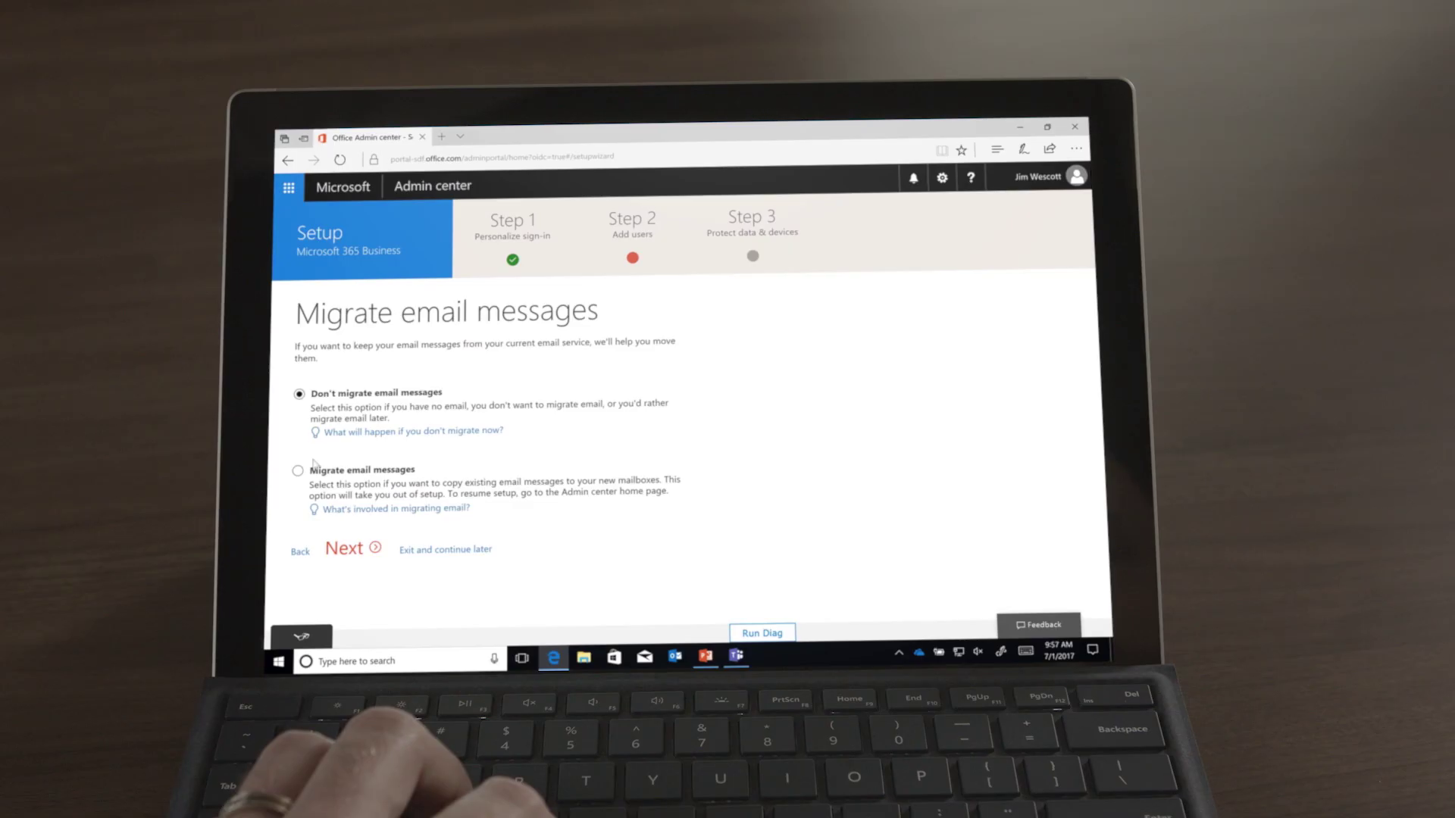
click(354, 549)
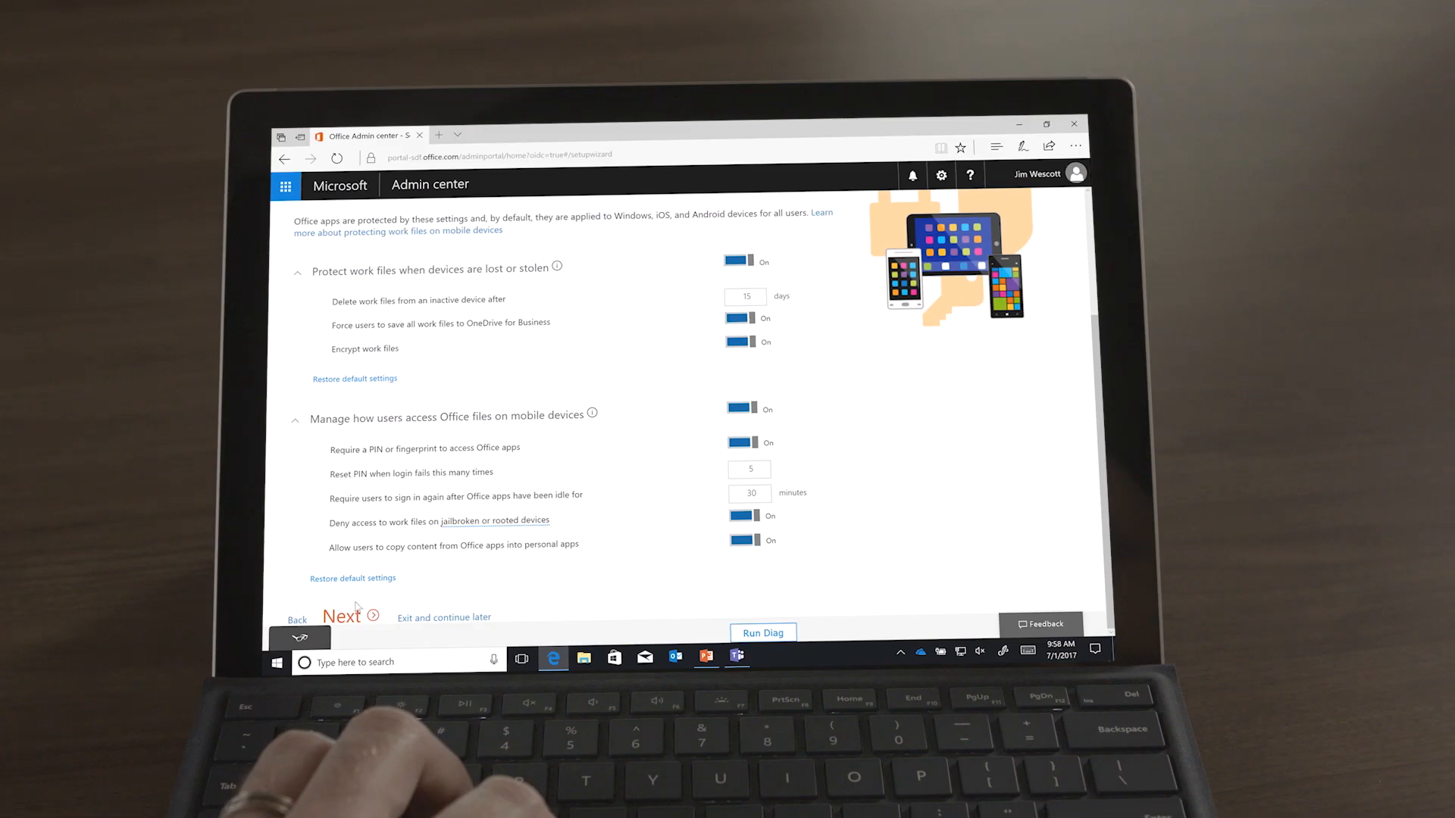
- Accept the default Office mobile work-file protection toggles and continue
click(743, 540)
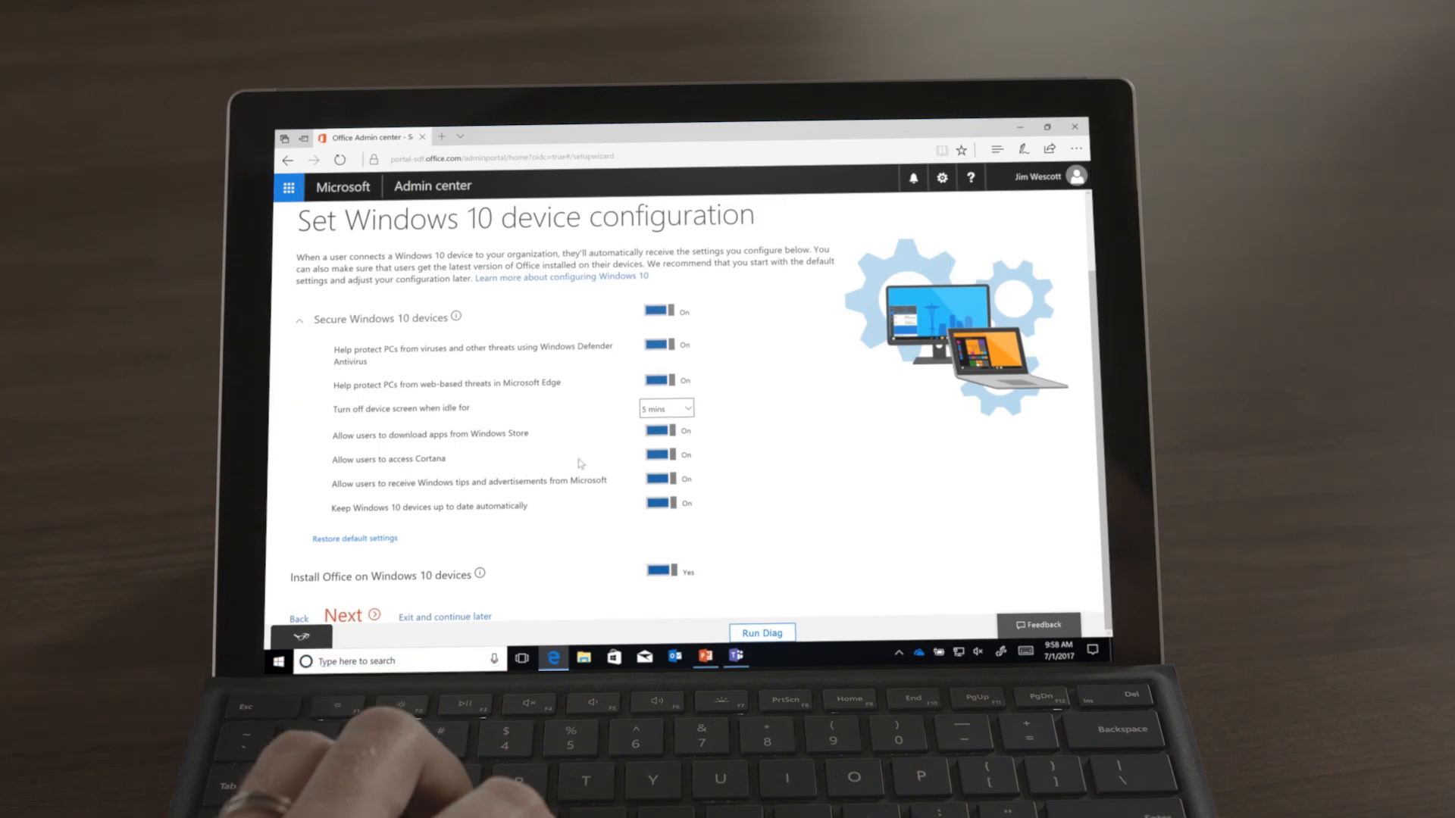
- Keep Secure Windows 10 devices on and set 'Install Office on Windows 10 devices' to No
click(660, 431)
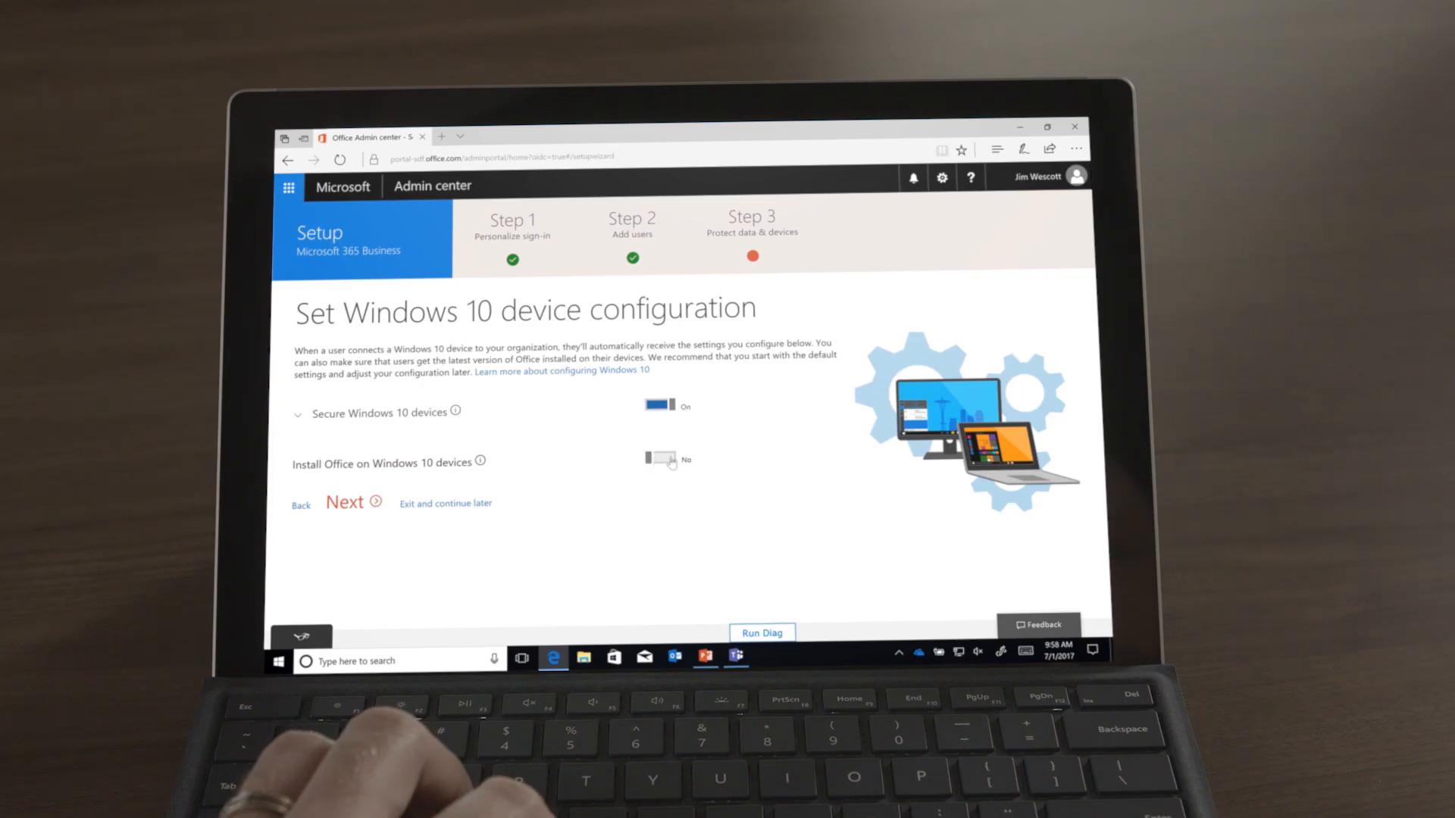
click(659, 461)
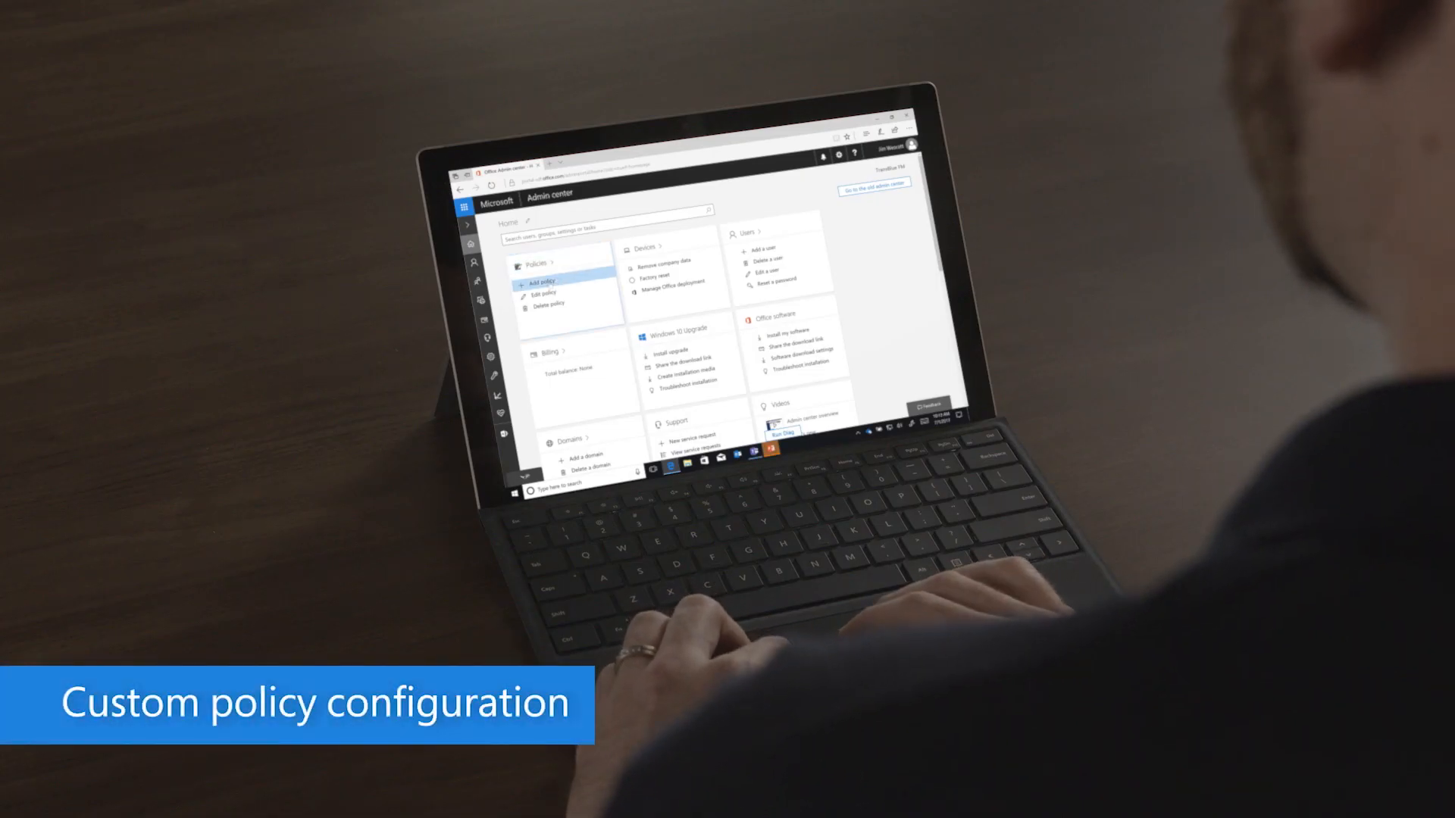
- Add a new Windows 10 Device Configuration policy named Executive Team from the Policies card
click(536, 280)
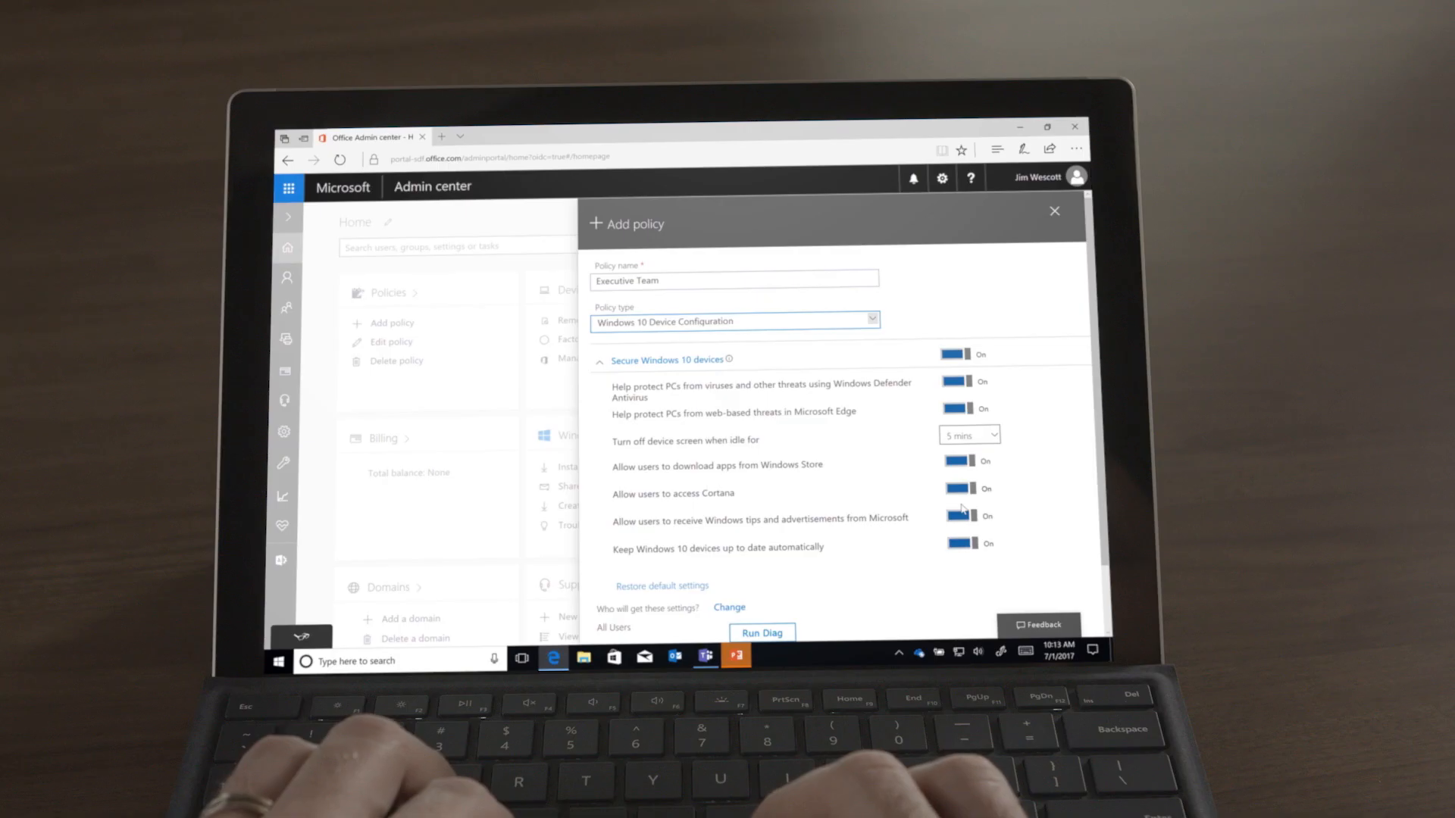
- Turn off Windows tips and advertisements and target the Executive Team group instead of All Users
click(961, 516)
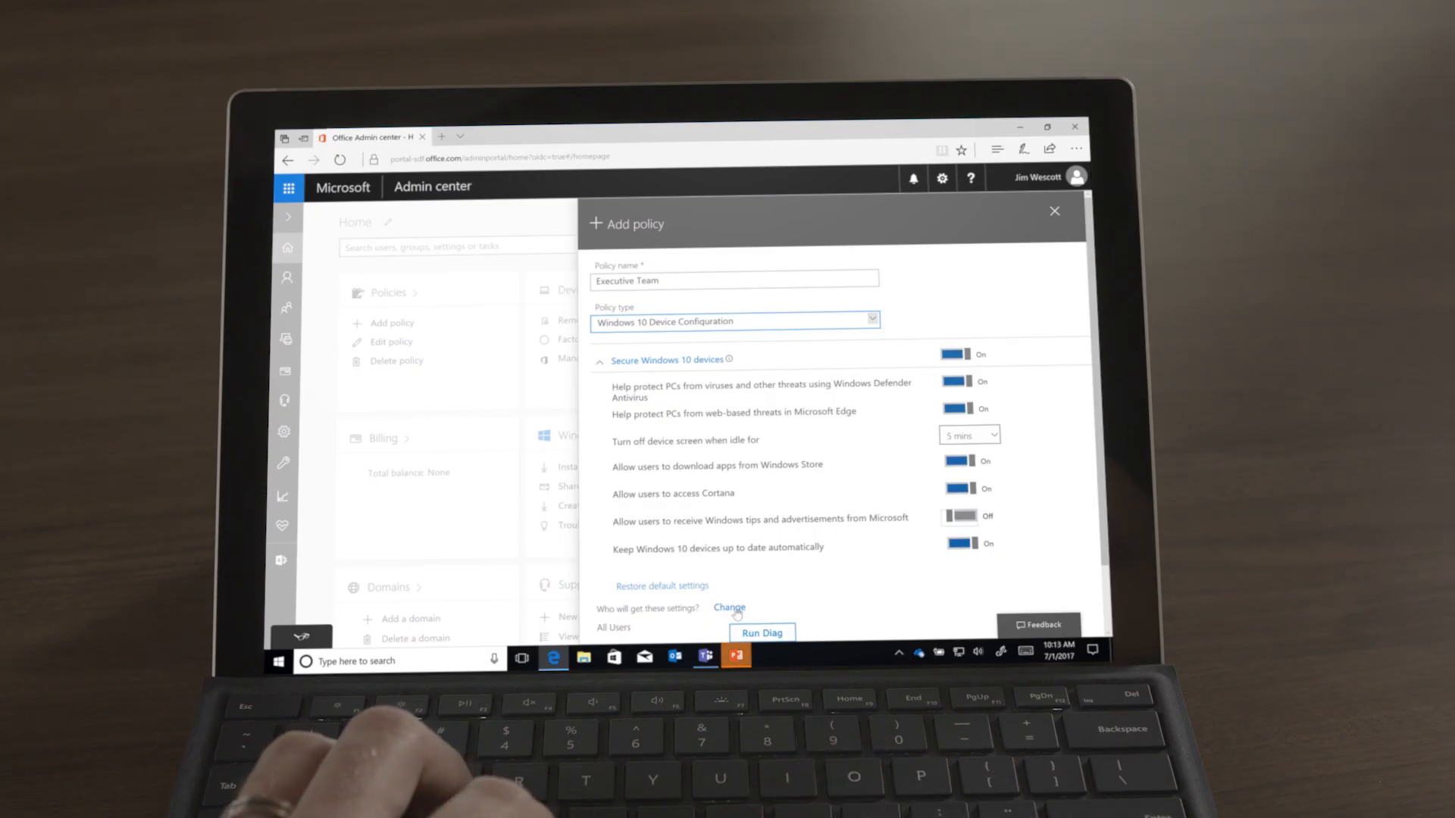
click(729, 607)
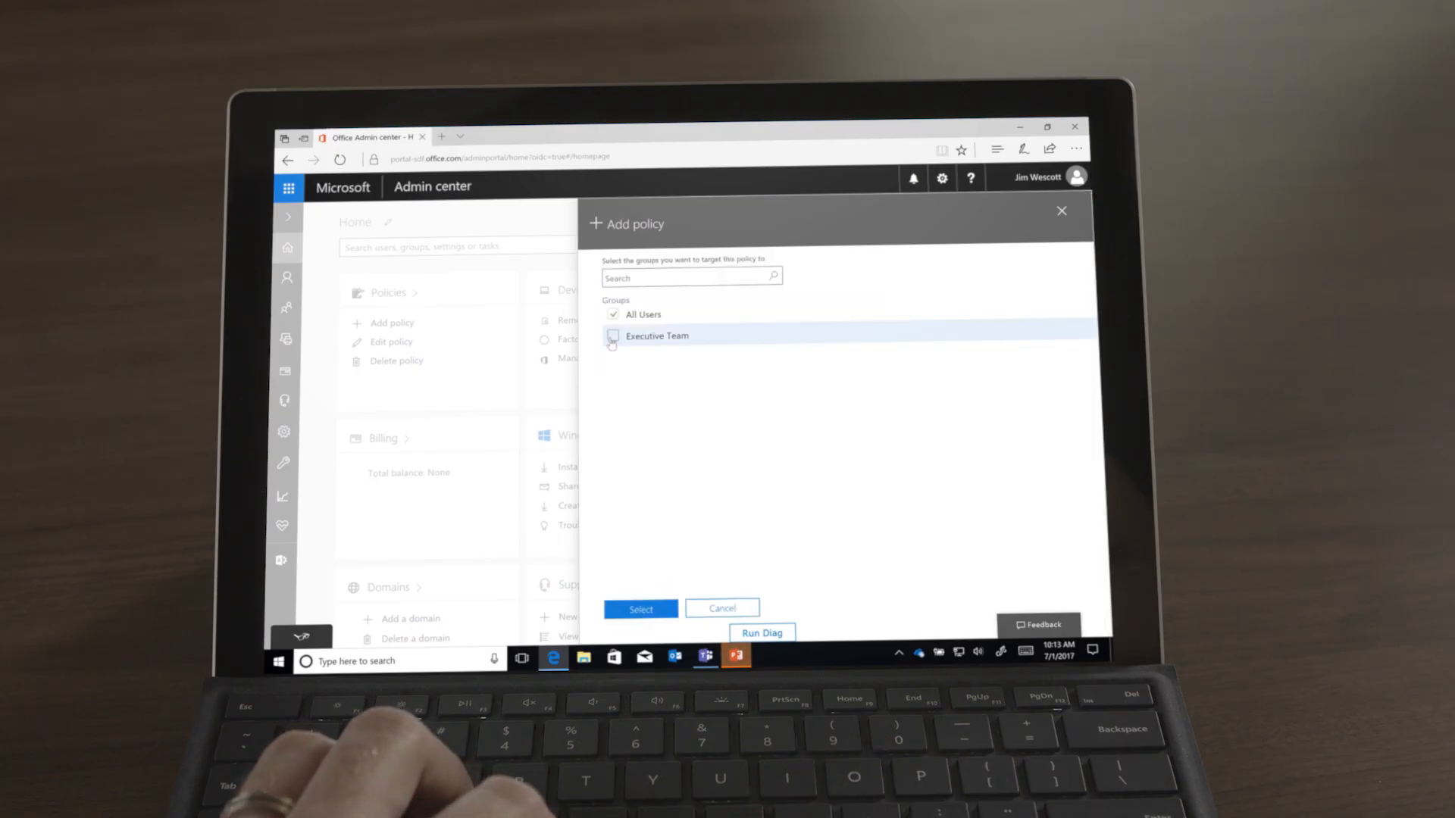
click(612, 335)
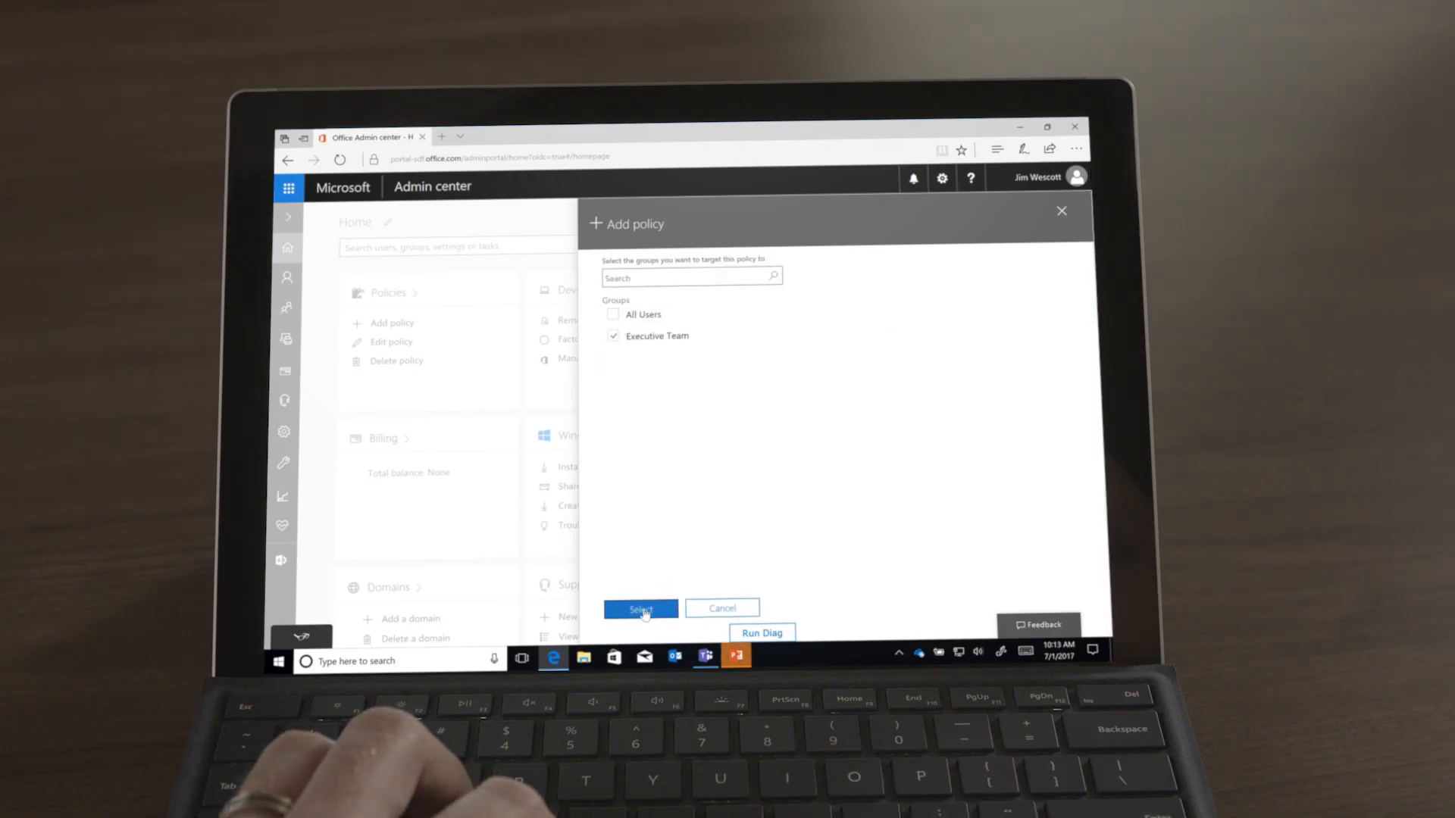
click(640, 610)
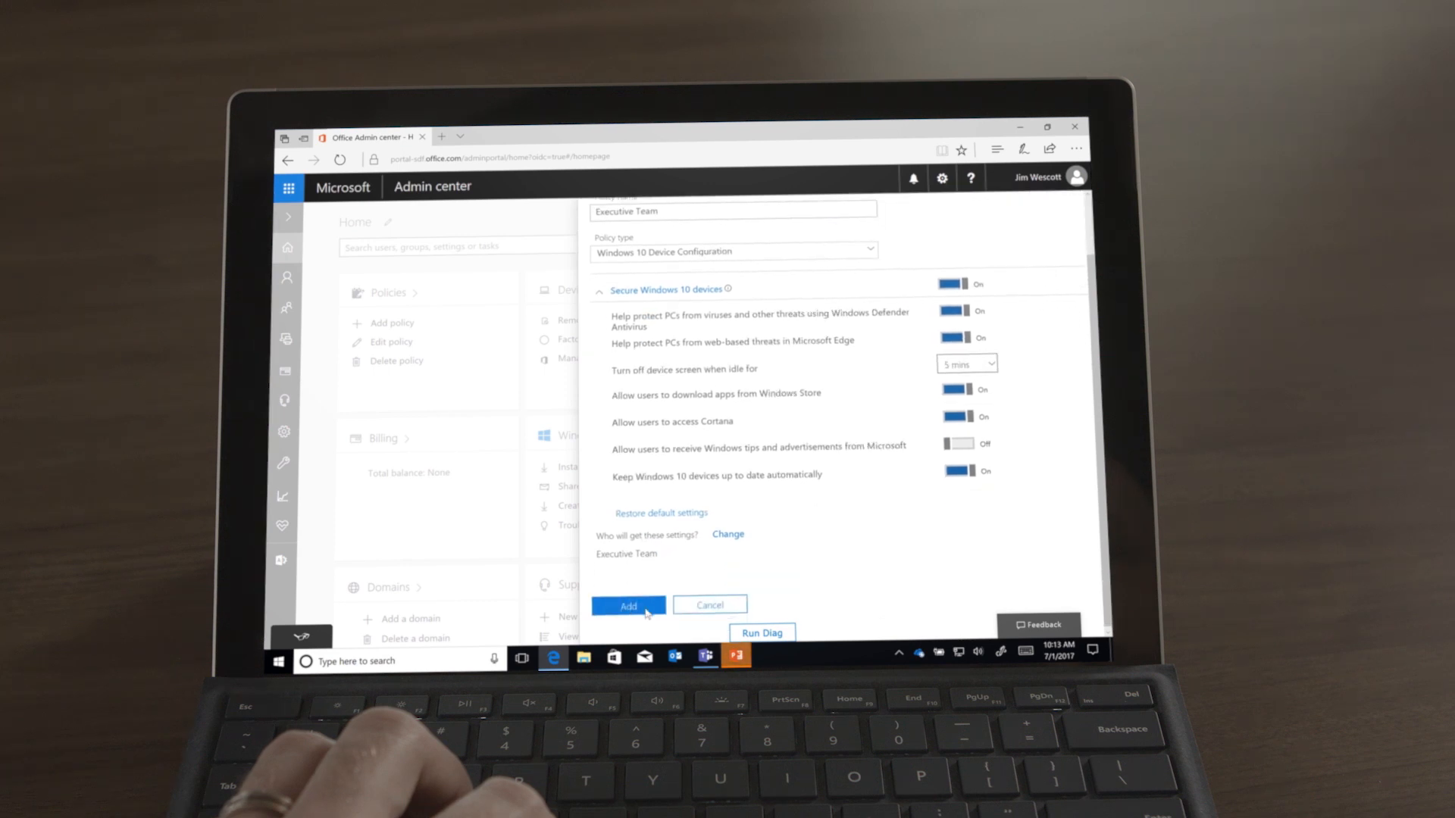